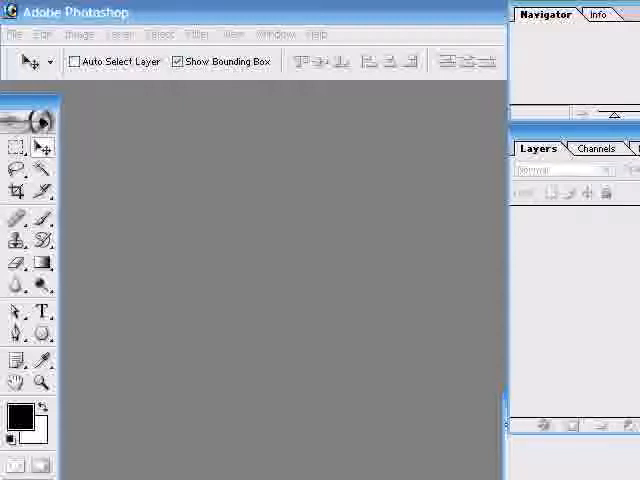
Create a transparent 8 × 10 inch document at 300 ppi with both dimensions measured in inches.
click(14, 32)
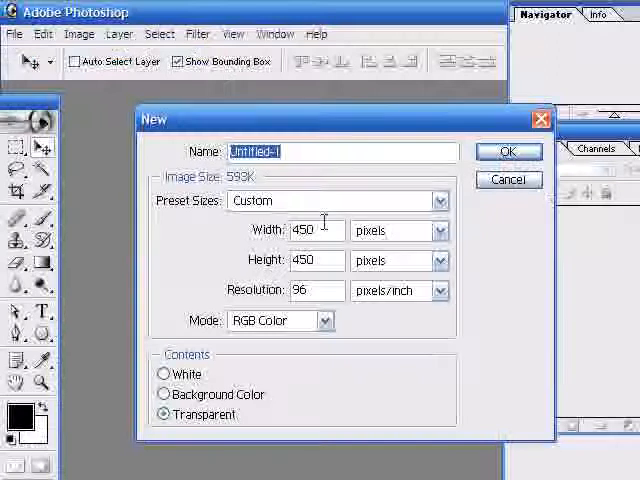
click(428, 232)
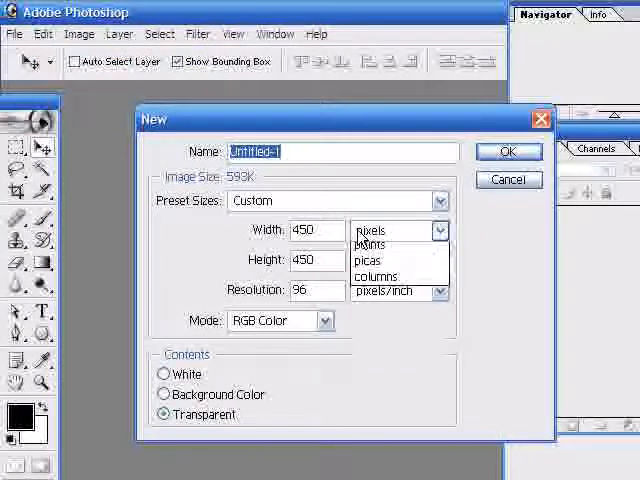
click(388, 230)
text(8)
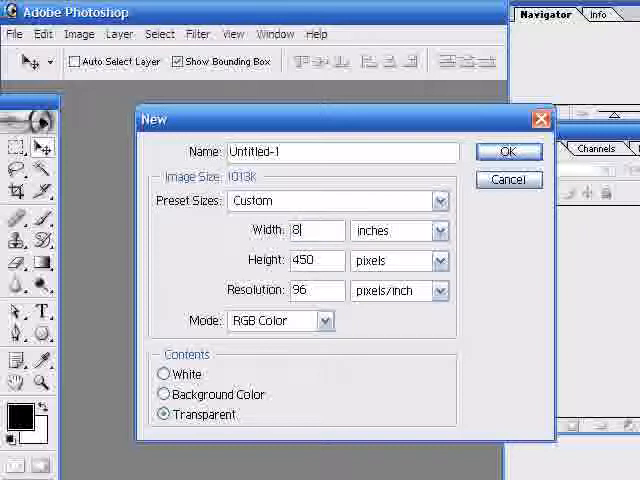
click(436, 260)
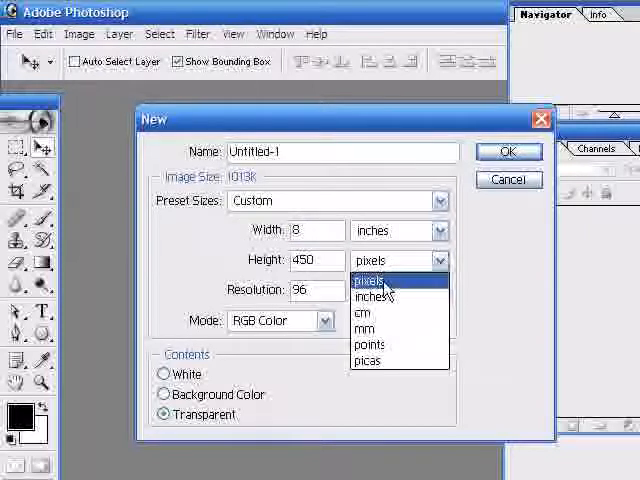
click(372, 296)
text(300)
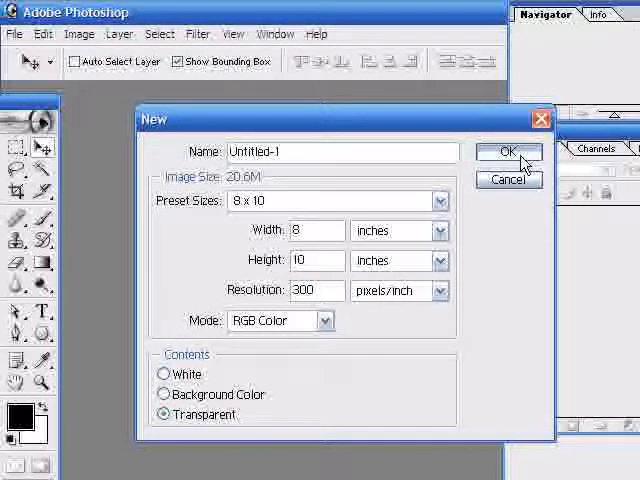
click(508, 152)
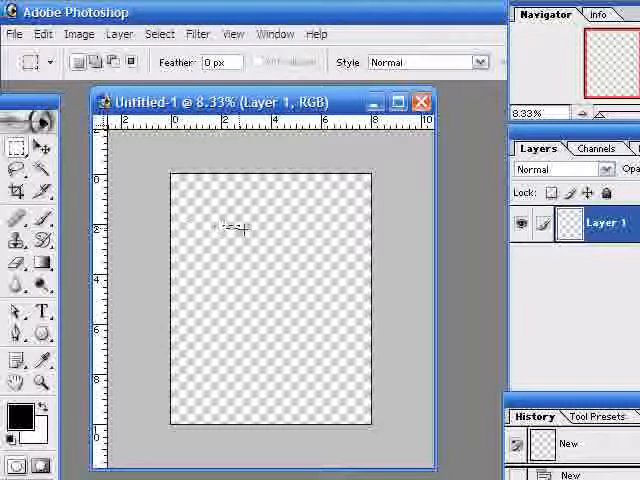
Mark a rectangle on the canvas and render grey Clouds into it.
drag(222, 228, 300, 278)
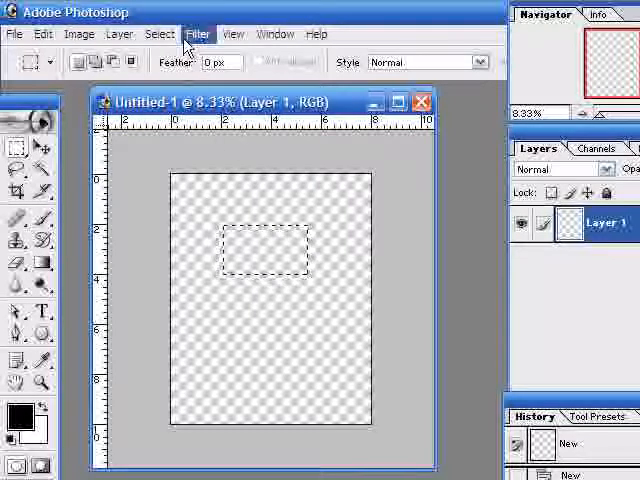
click(196, 32)
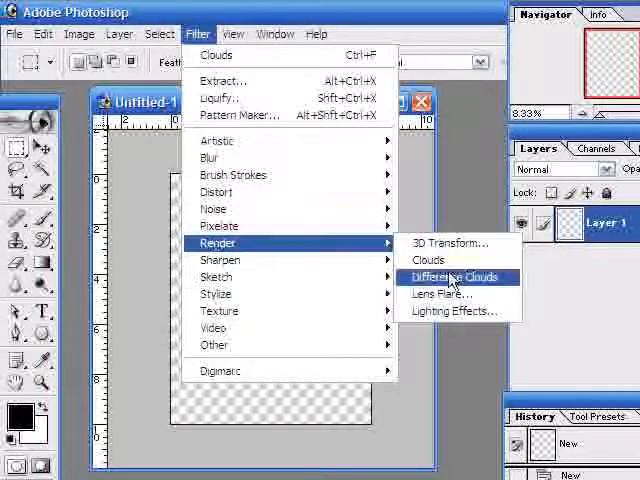
mouse_move(428, 260)
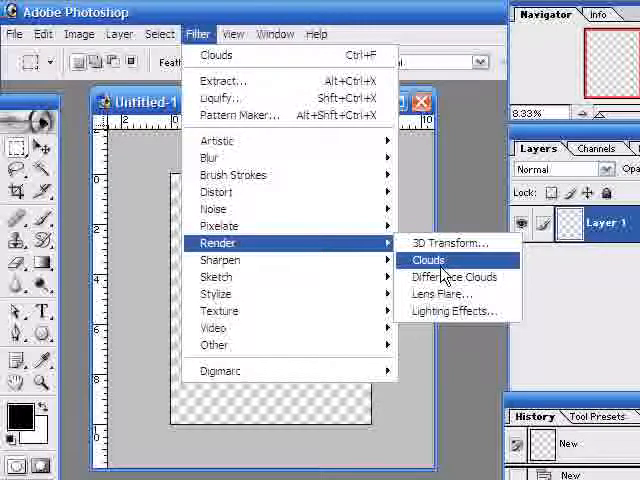
click(426, 260)
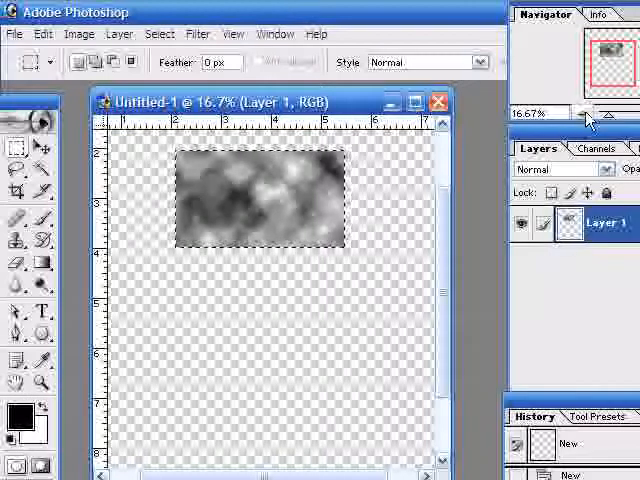
click(584, 112)
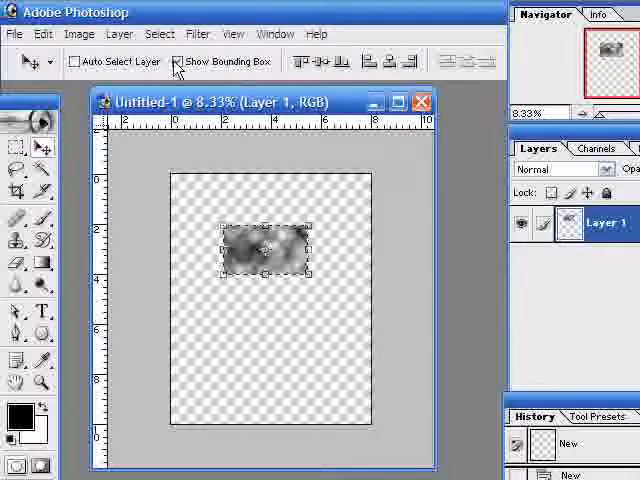
Stretch the grey cloud patch out to cover the whole Untitled-1 canvas.
click(180, 60)
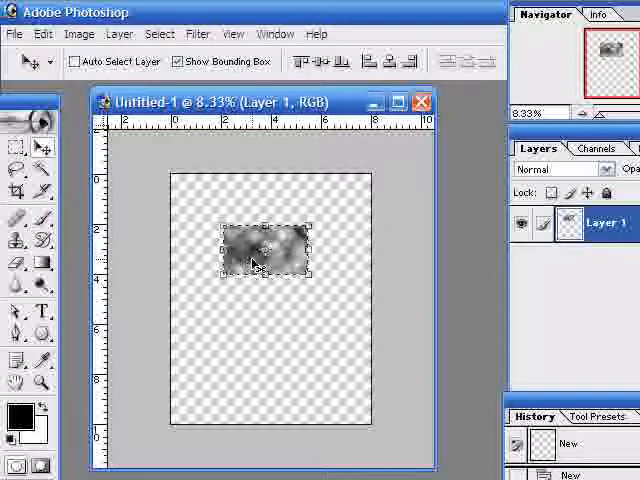
drag(270, 250, 220, 216)
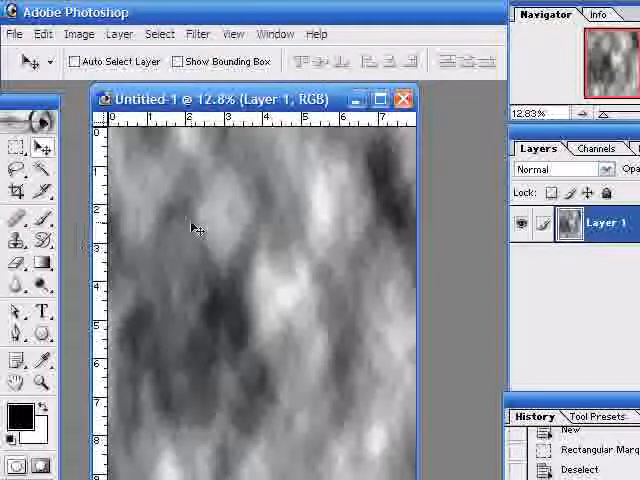
mouse_move(252, 166)
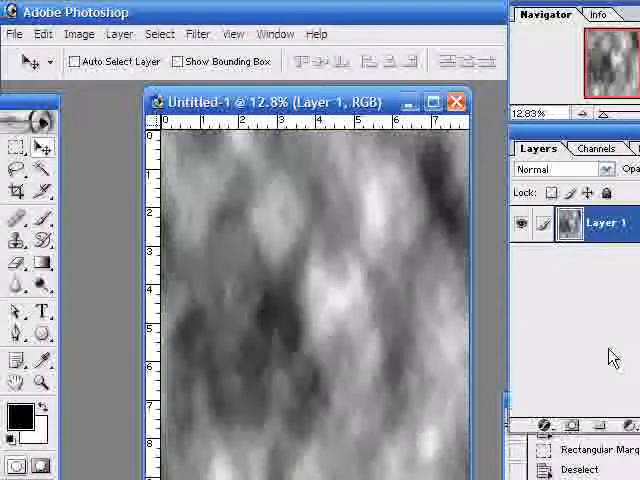
mouse_move(556, 132)
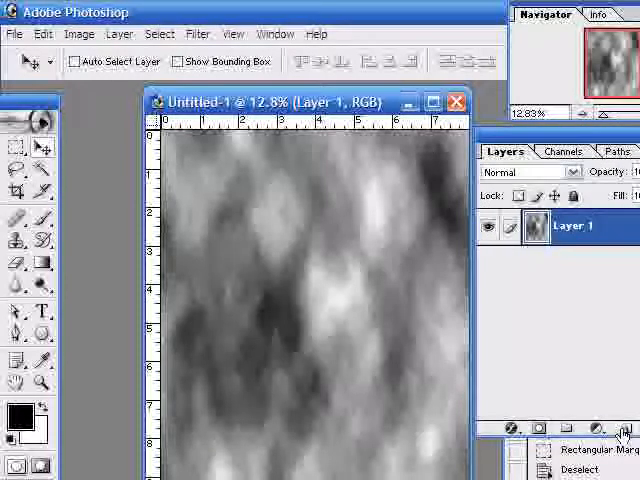
Add Layer 2, hide Layer 1, mark a rectangle and set the foreground colour to blue 0000FF.
click(564, 428)
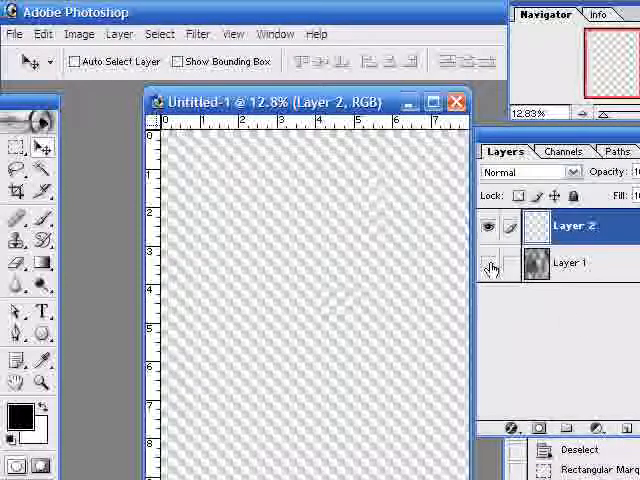
click(490, 264)
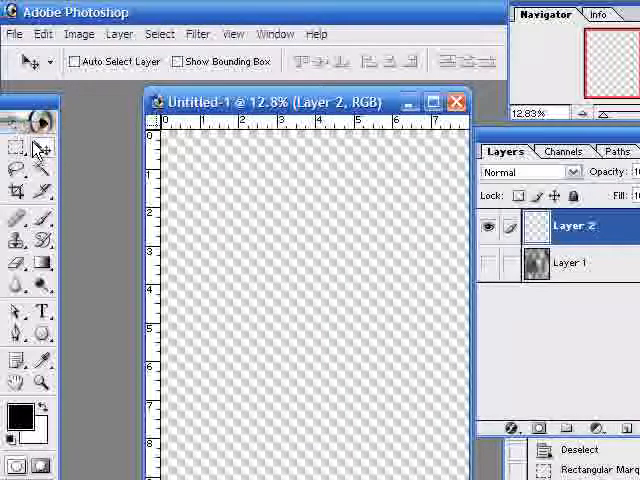
drag(200, 184, 264, 224)
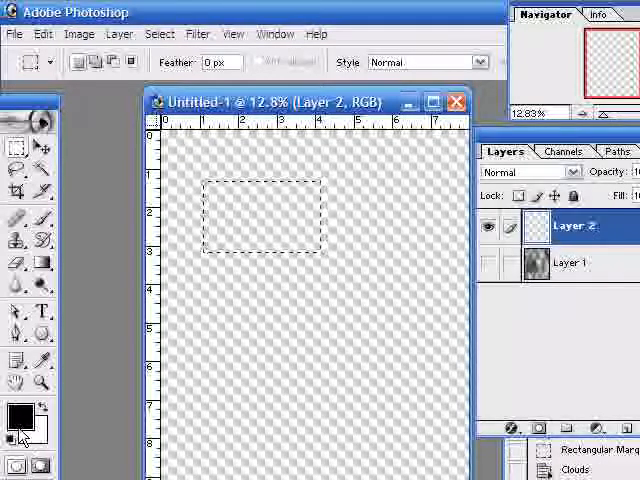
click(16, 412)
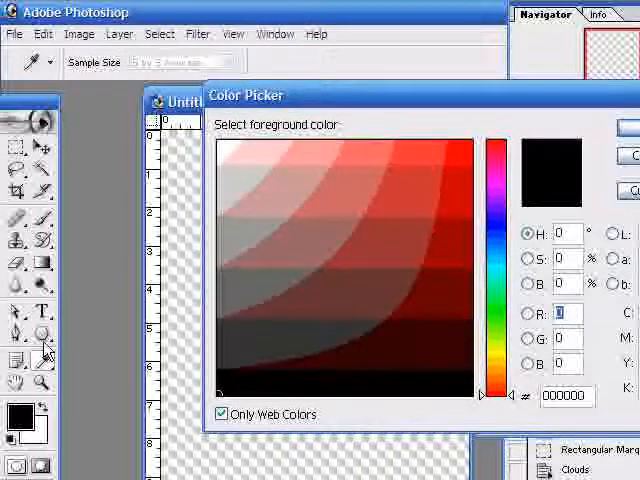
mouse_move(480, 228)
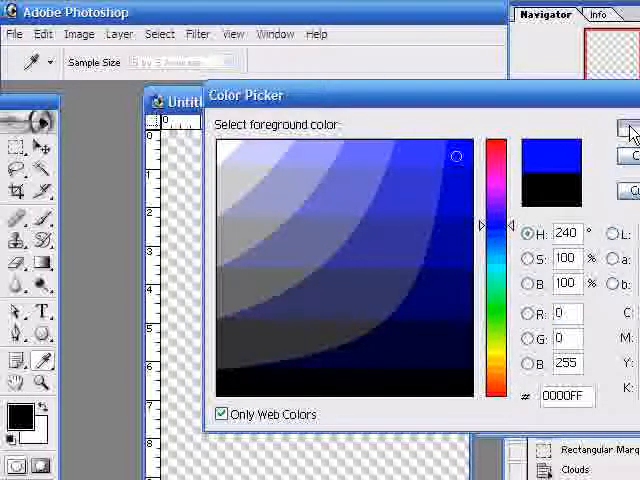
click(624, 128)
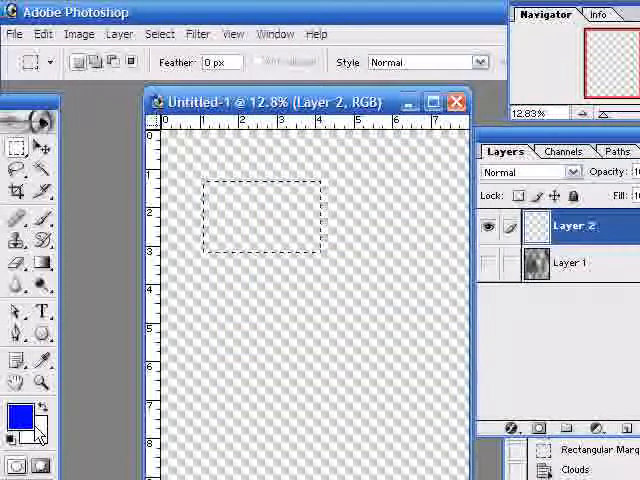
Render blue Clouds into the rectangle, then Difference Clouds for a dark yellow-green texture.
click(198, 32)
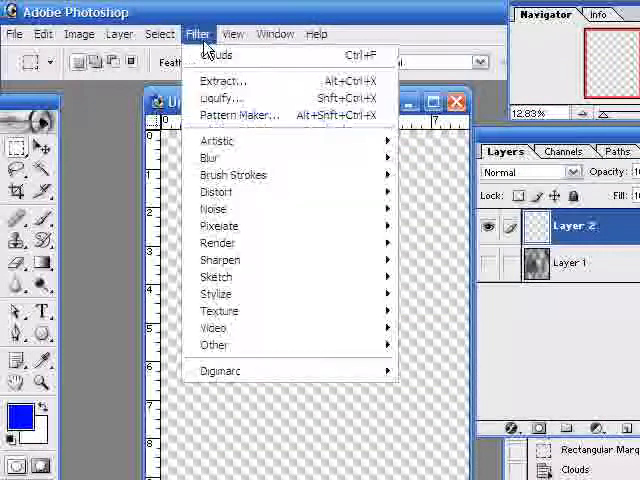
mouse_move(216, 244)
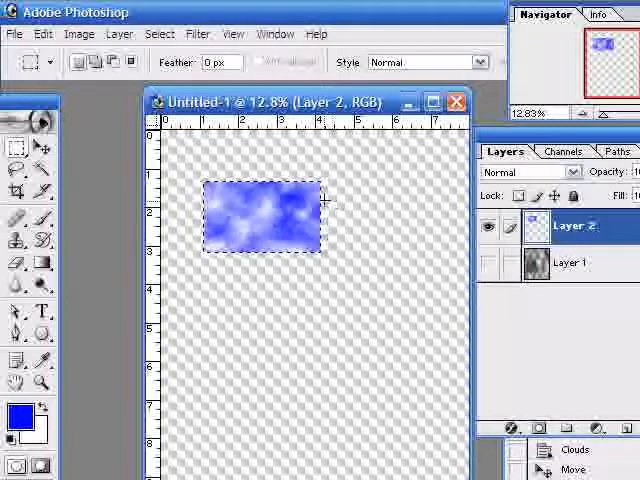
mouse_move(198, 32)
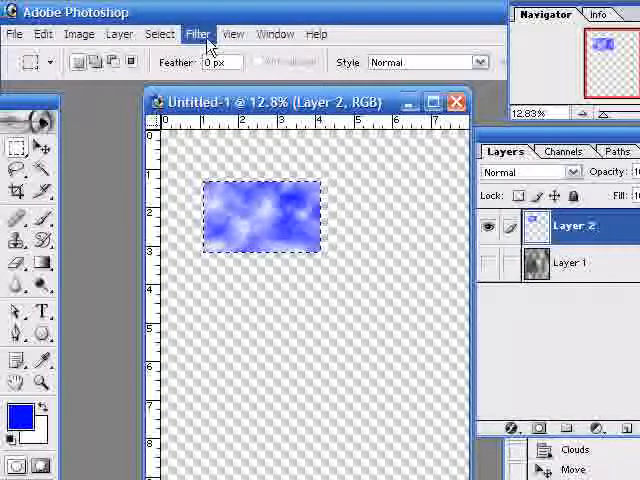
click(196, 32)
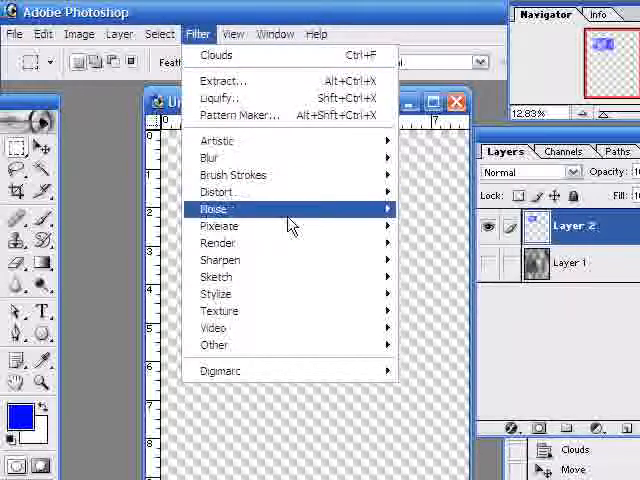
mouse_move(216, 244)
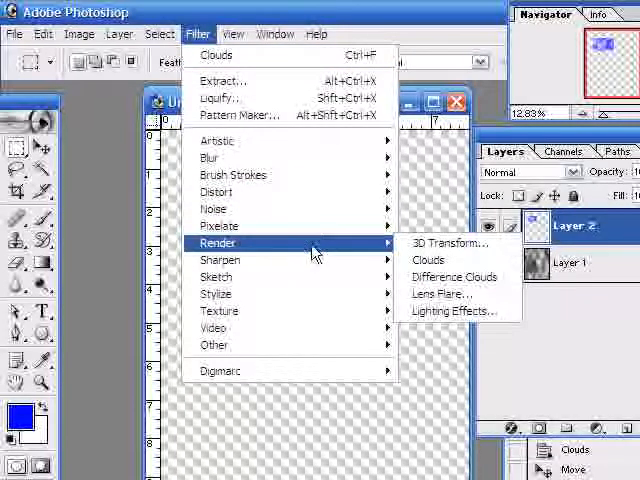
mouse_move(456, 276)
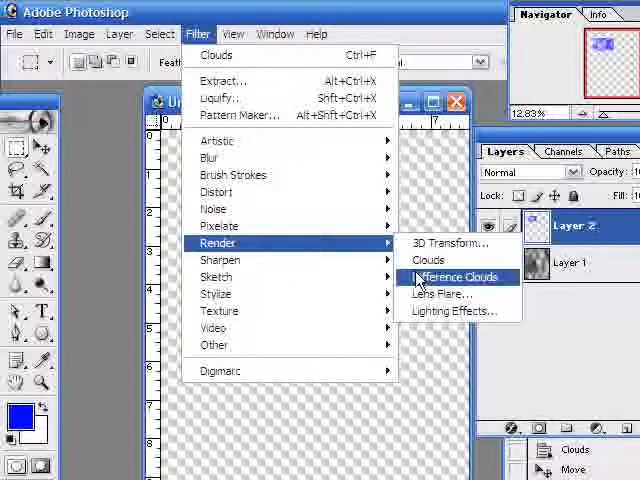
click(460, 276)
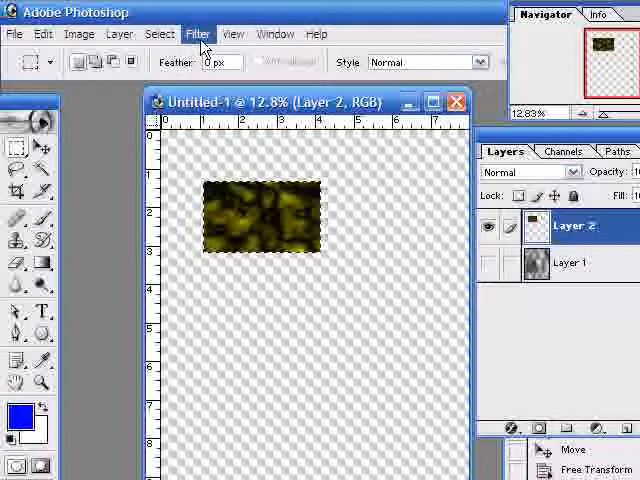
click(198, 32)
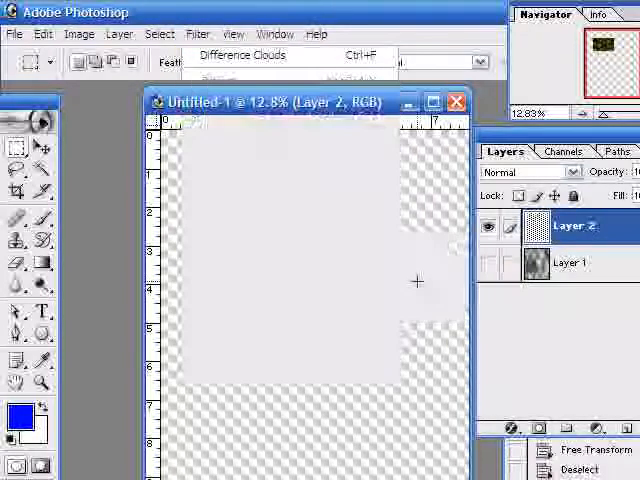
Reapply Difference Clouds to turn Layer 2 blue, then begin stretching it across the canvas.
click(240, 56)
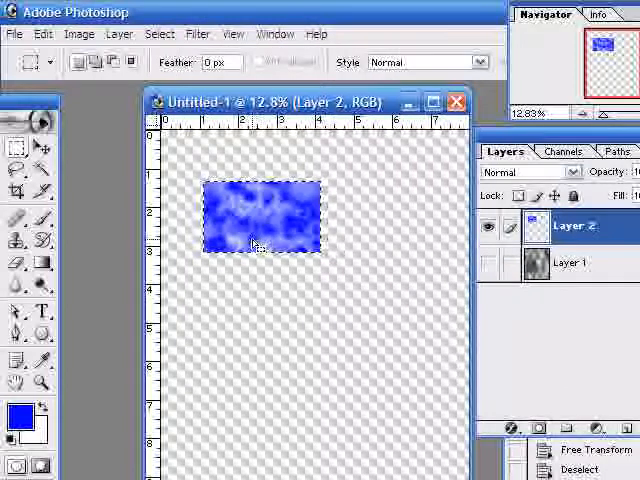
click(12, 148)
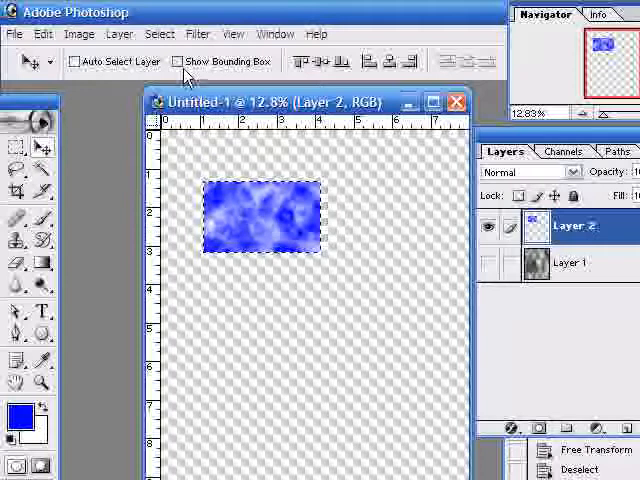
drag(256, 216, 216, 164)
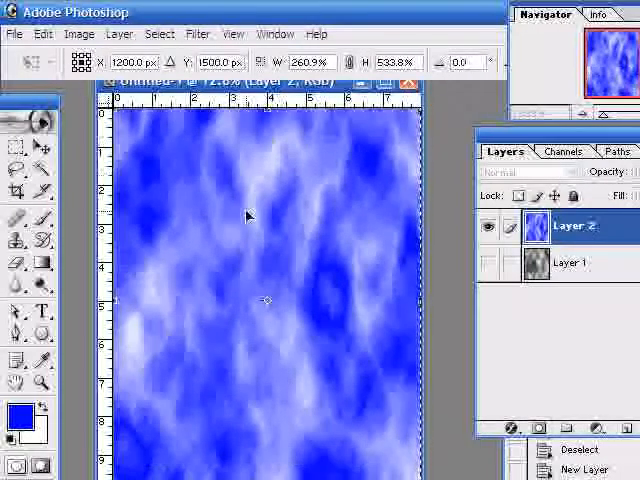
mouse_move(256, 210)
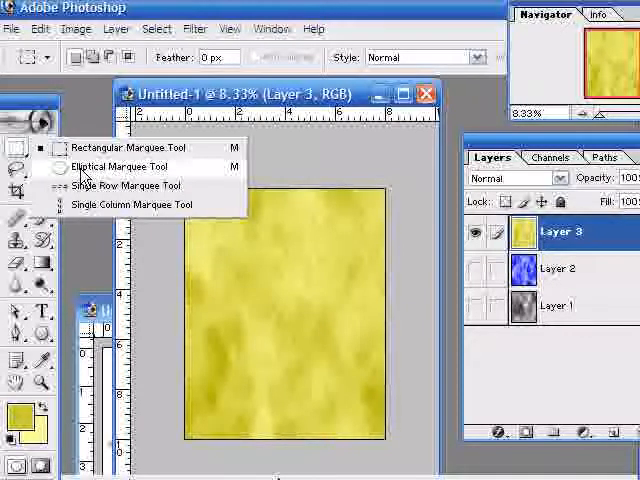
Switch to the Elliptical Marquee for an oval selection on the yellow clouds.
click(120, 168)
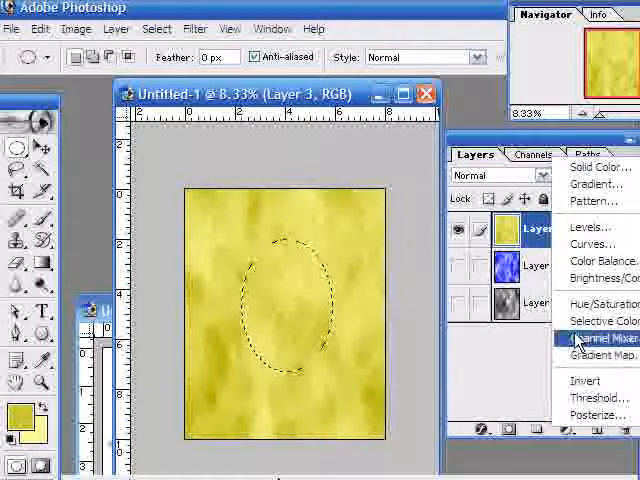
mouse_move(596, 304)
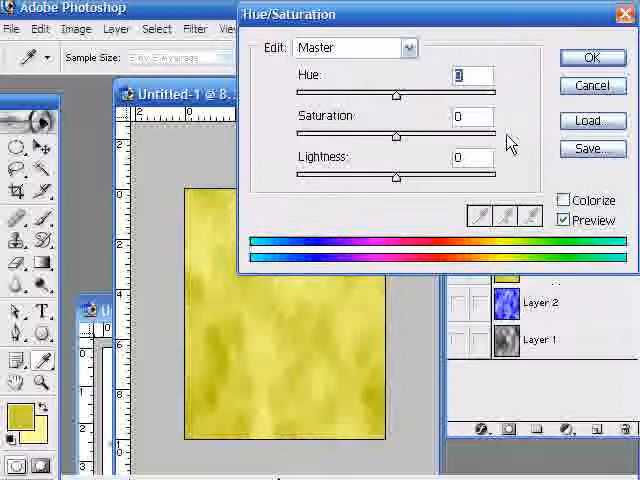
mouse_move(484, 278)
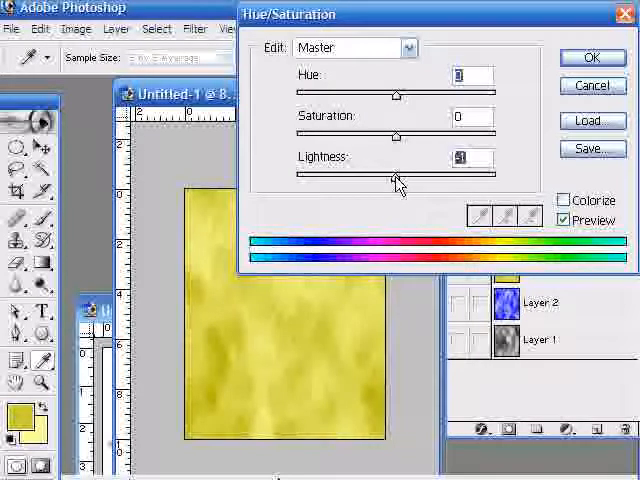
Drag the Hue/Saturation Lightness to -100 so the oval turns solid black, and confirm.
drag(396, 172, 326, 172)
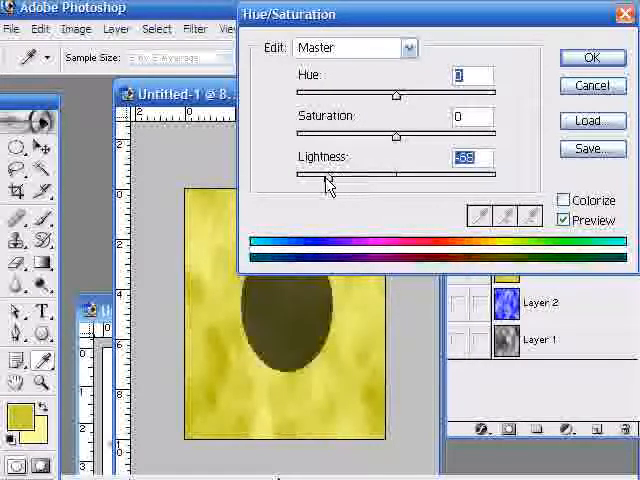
drag(324, 176, 296, 176)
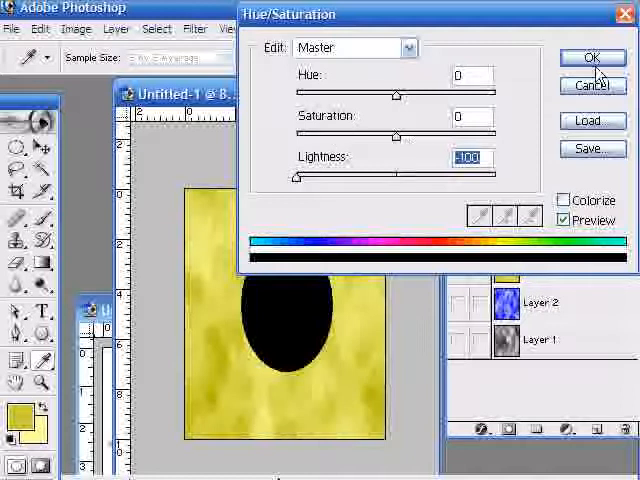
click(592, 56)
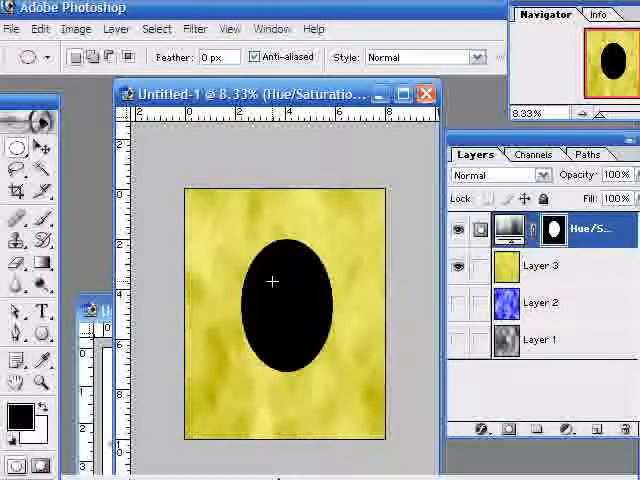
mouse_move(302, 204)
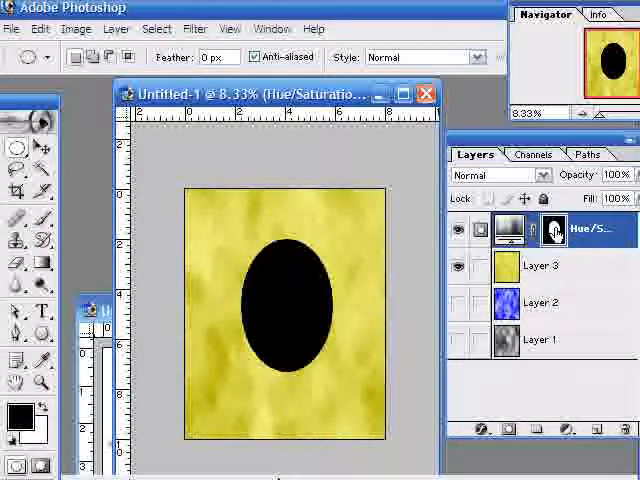
mouse_move(552, 230)
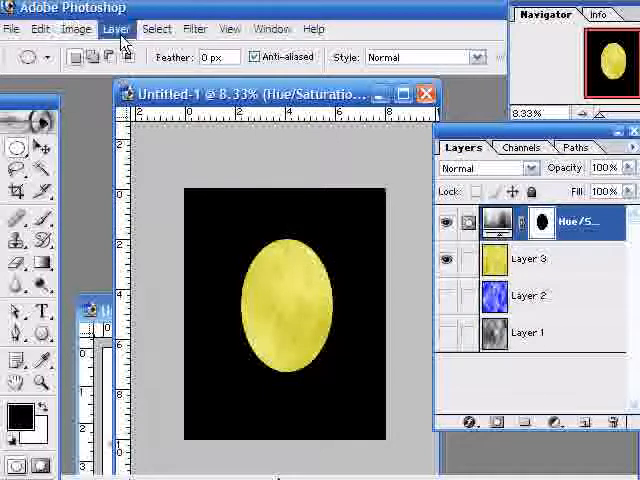
Gaussian Blur the adjustment mask at about 71 pixels to fade the oval into a dark vignette.
click(194, 28)
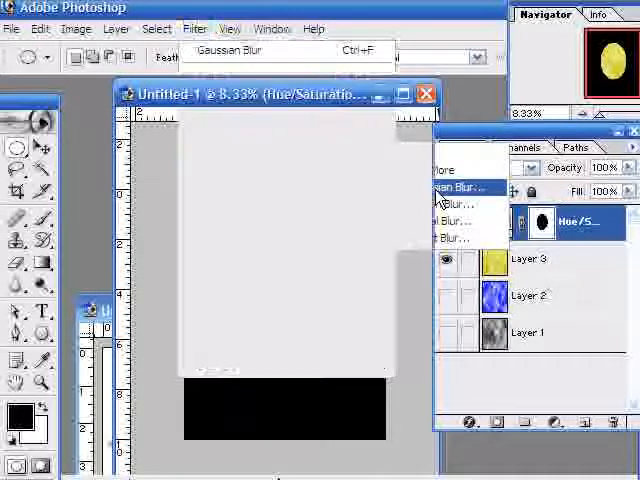
click(450, 188)
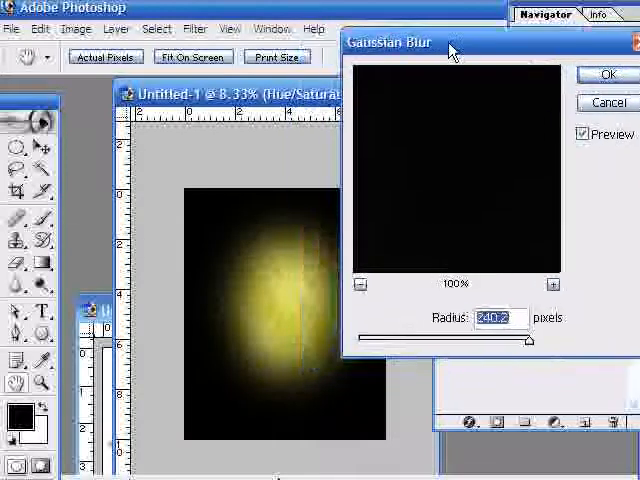
drag(528, 340, 444, 340)
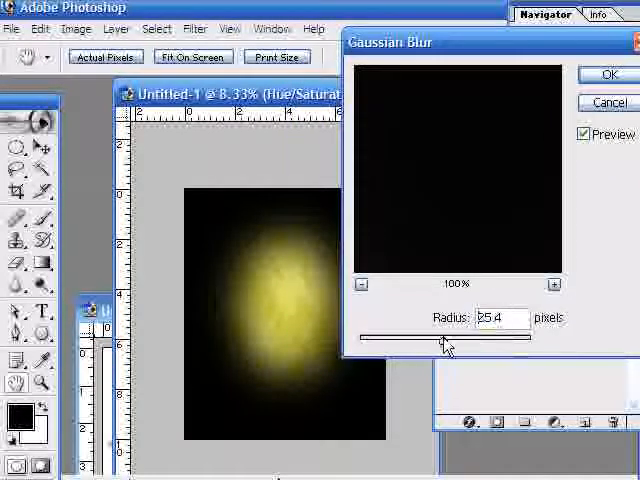
drag(444, 340, 420, 340)
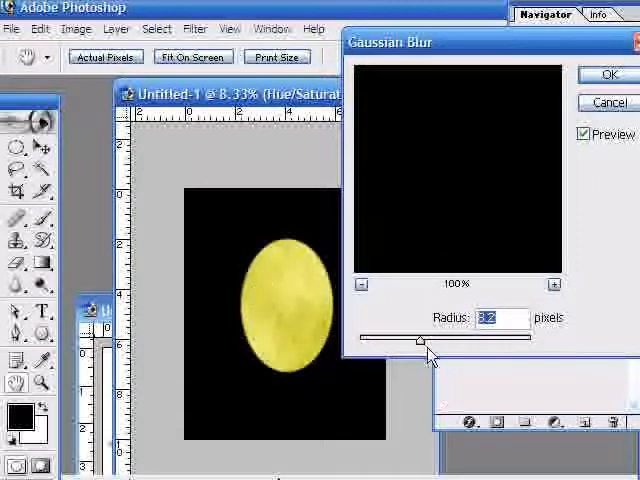
drag(418, 340, 484, 340)
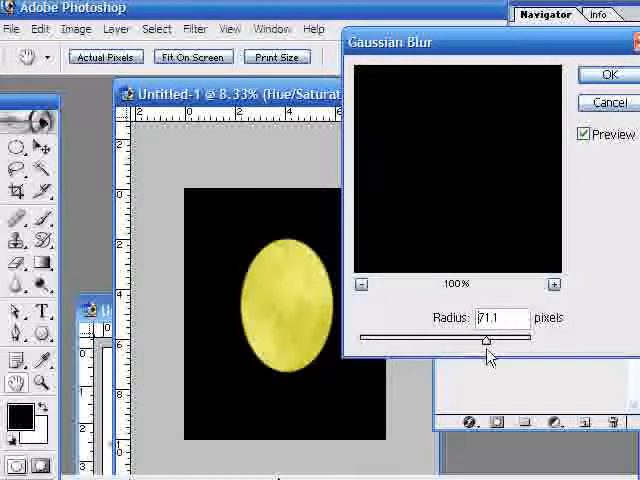
drag(484, 340, 530, 340)
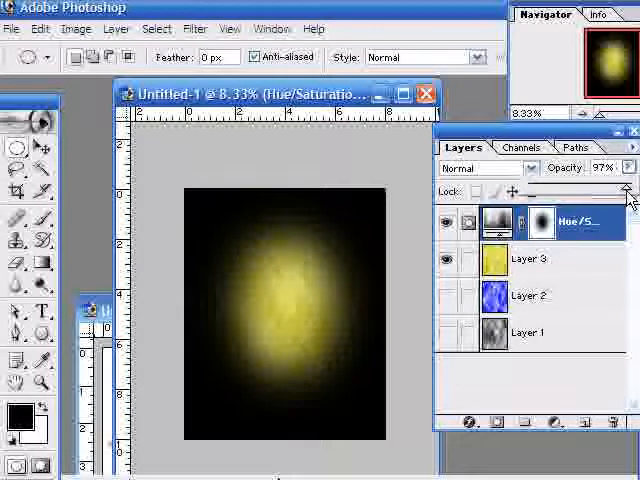
Lower the vignette adjustment layer's opacity to about 58%.
click(628, 168)
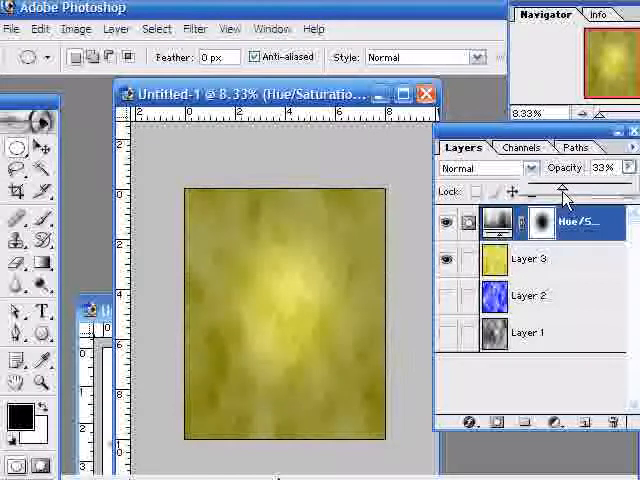
drag(556, 188, 584, 188)
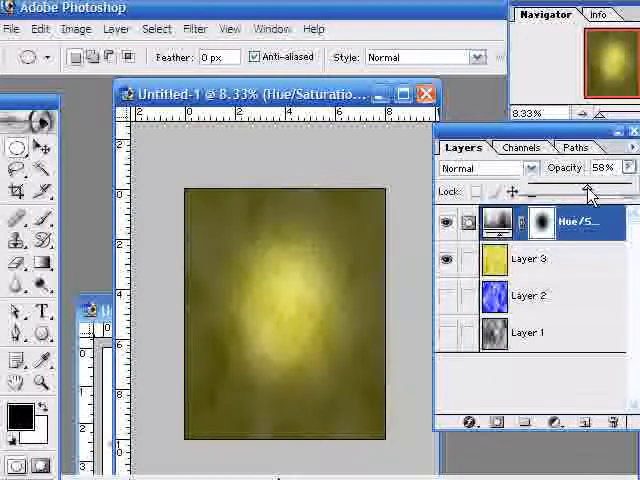
click(588, 190)
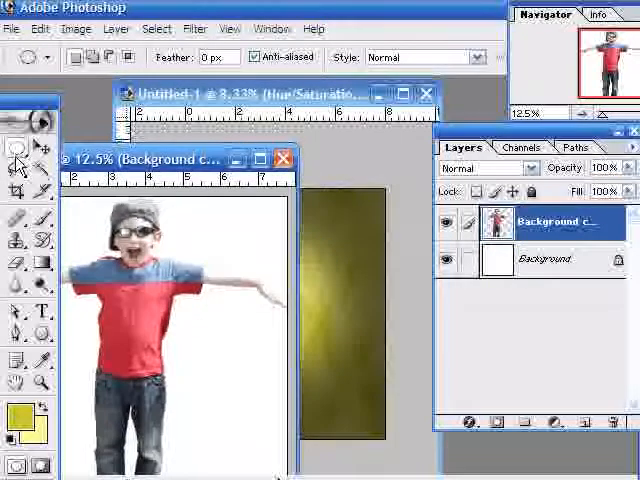
Bring the boy document forward so its extracted Background copy layer can be dragged over.
double_click(556, 222)
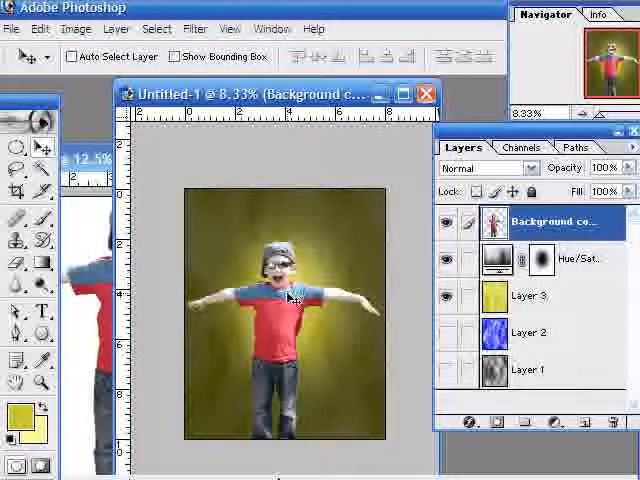
click(560, 258)
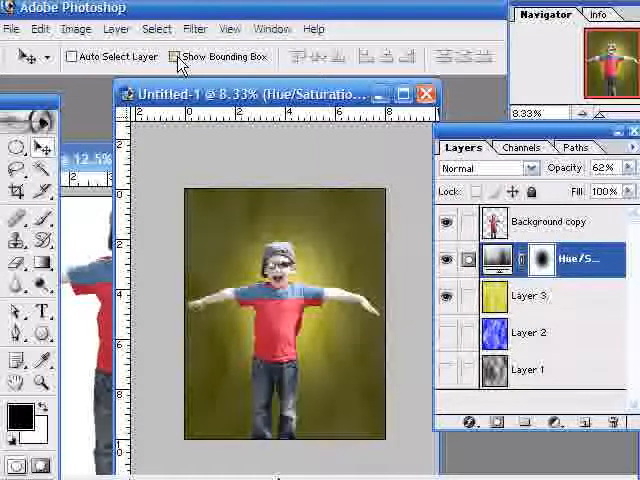
click(176, 56)
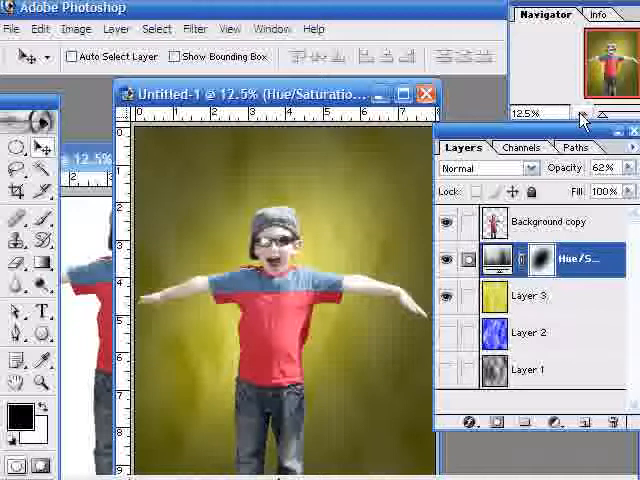
mouse_move(584, 112)
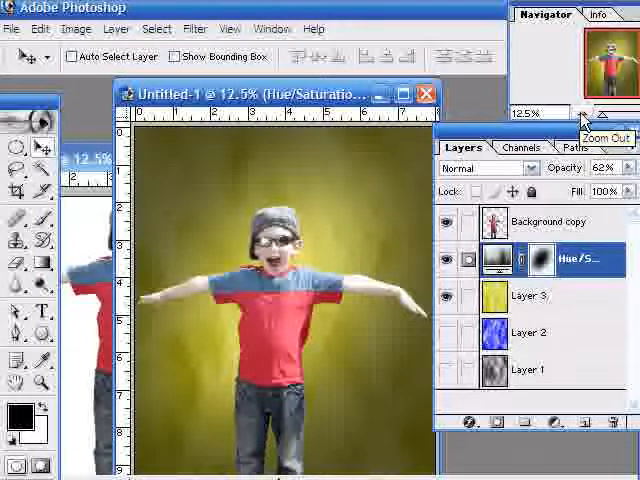
click(580, 112)
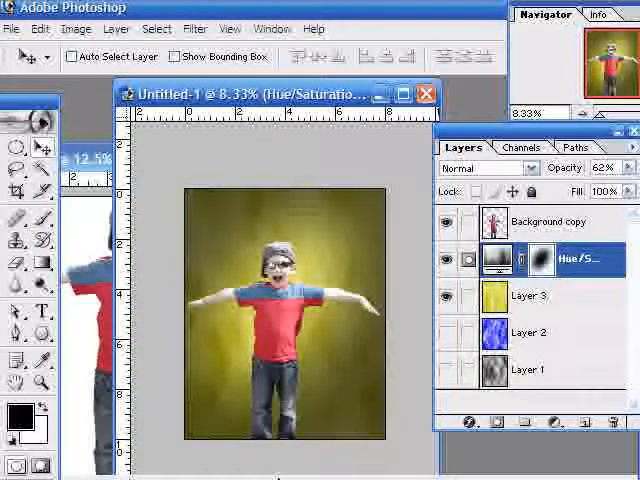
click(444, 300)
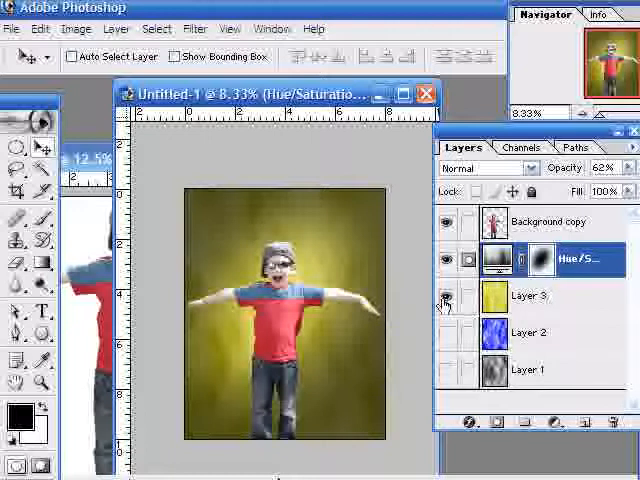
mouse_move(444, 296)
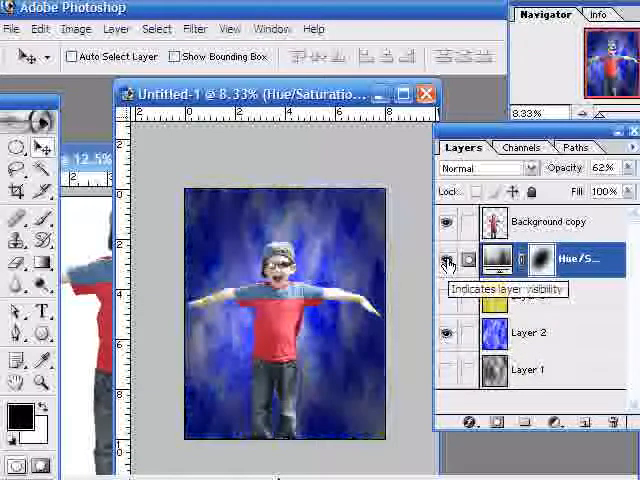
Hide the yellow and blue cloud layers so the boy stands over the gray clouds.
click(444, 264)
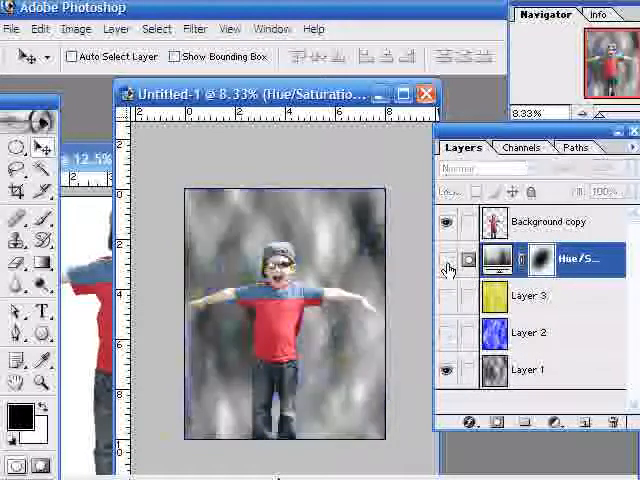
click(442, 260)
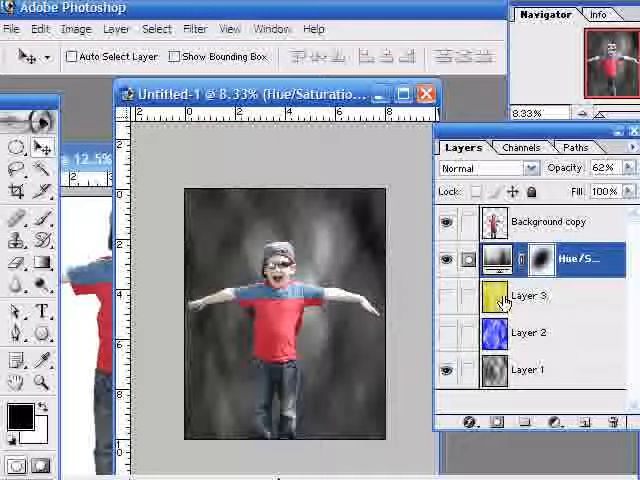
click(580, 258)
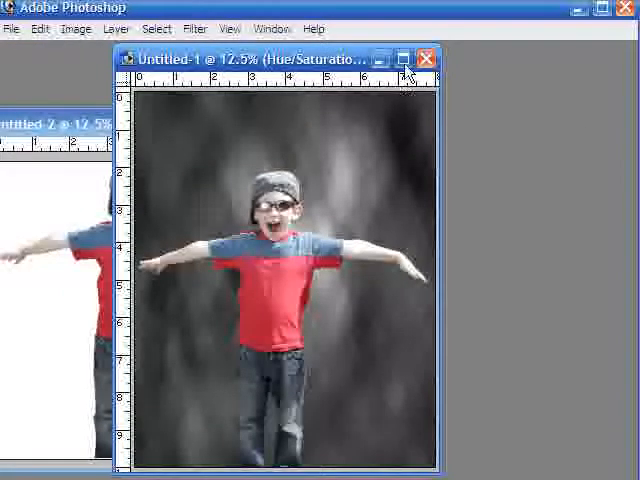
Maximize the composite window to view the boy on gray clouds full screen.
click(404, 60)
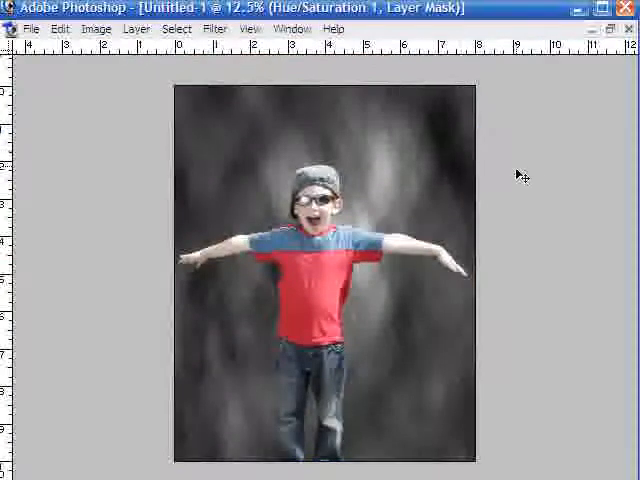
mouse_move(540, 288)
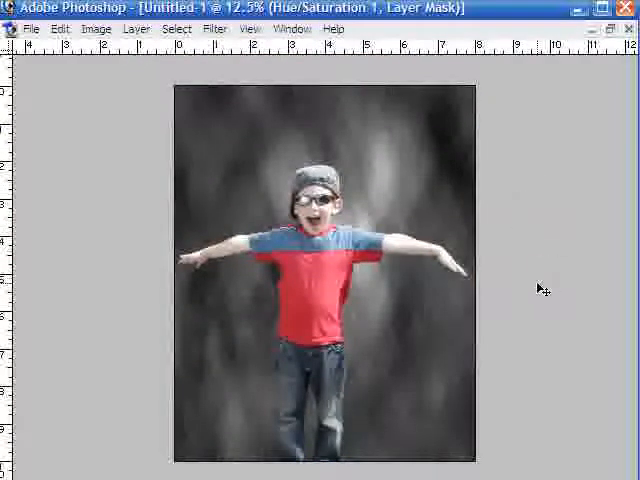